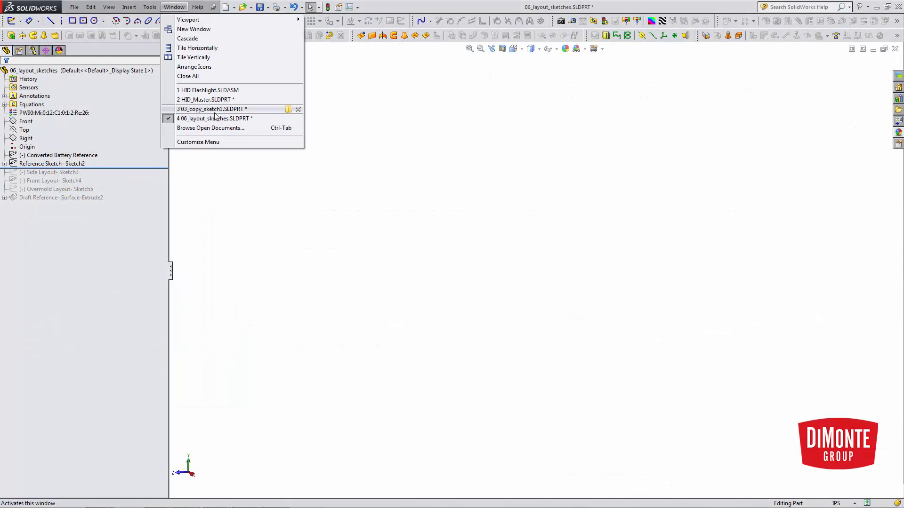
# Step: Paste the copied battery profile onto the Right plane of the layout part as Sketch17 and edit it
pyautogui.click(214, 110)
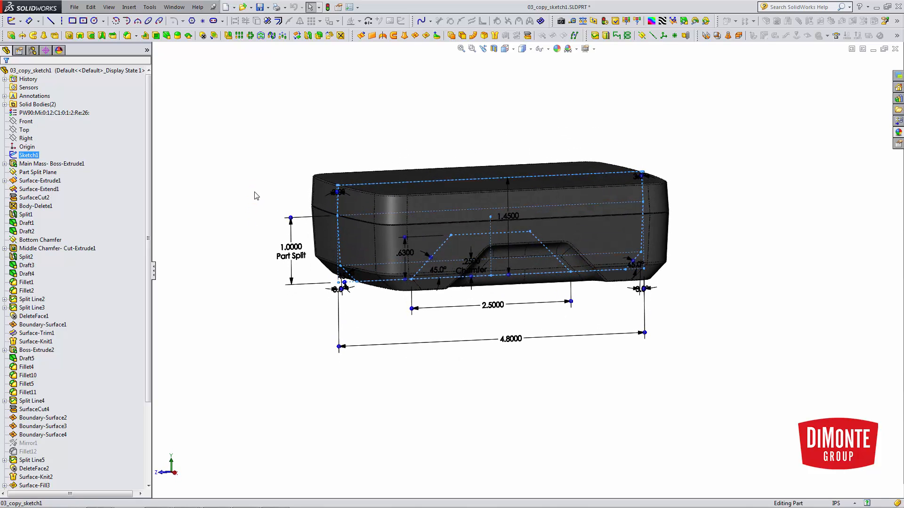
pyautogui.moveTo(239, 177)
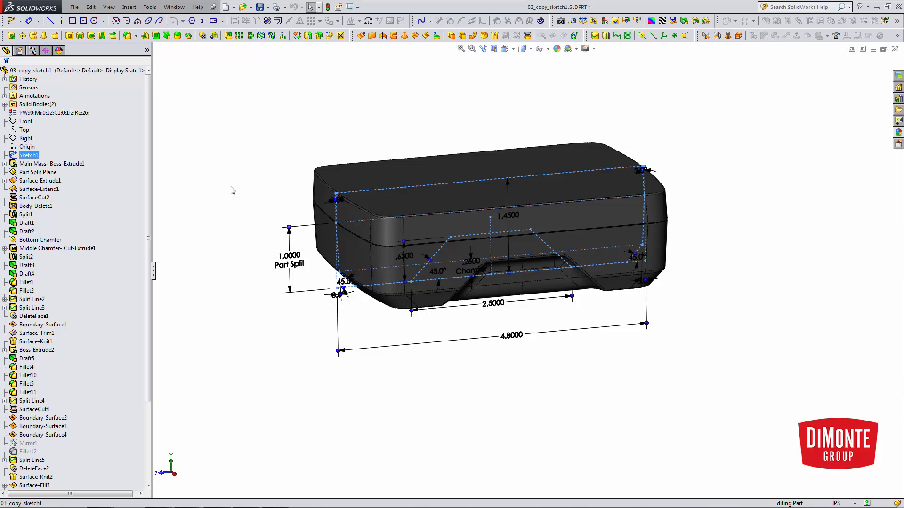
pyautogui.moveTo(229, 190)
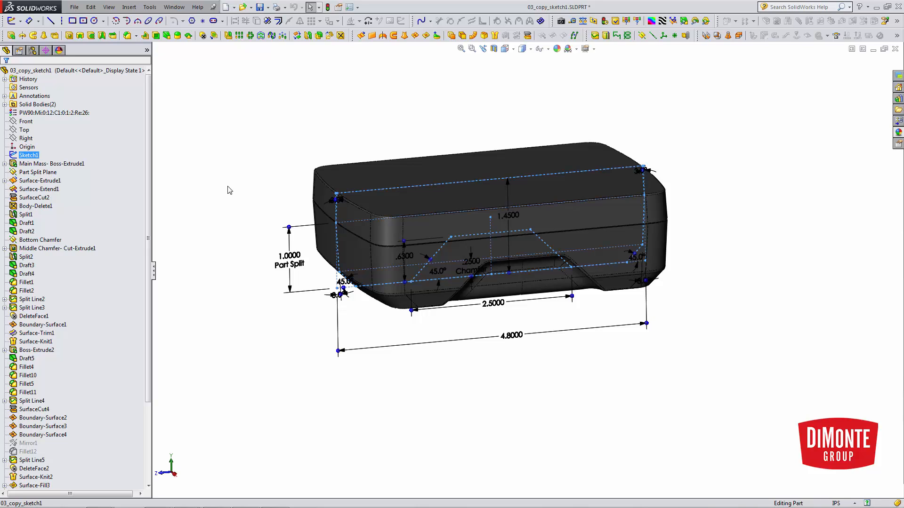
pyautogui.click(173, 7)
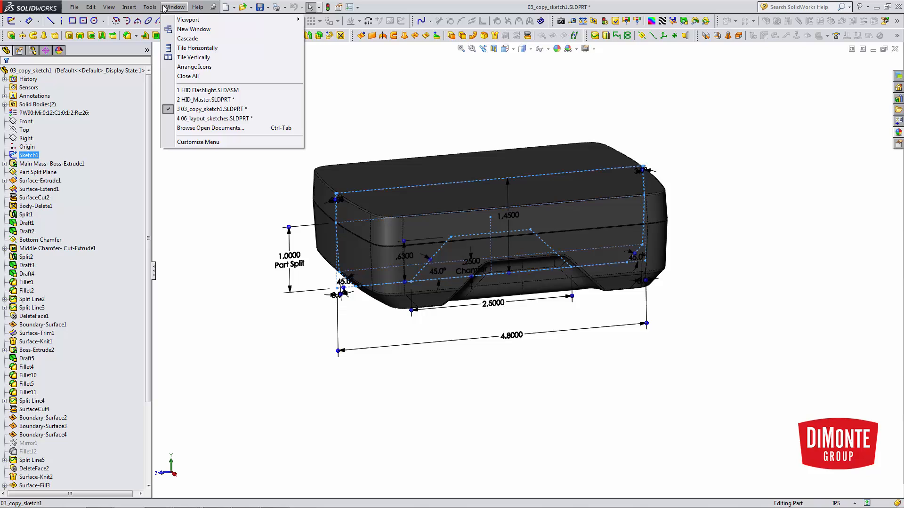
pyautogui.click(215, 119)
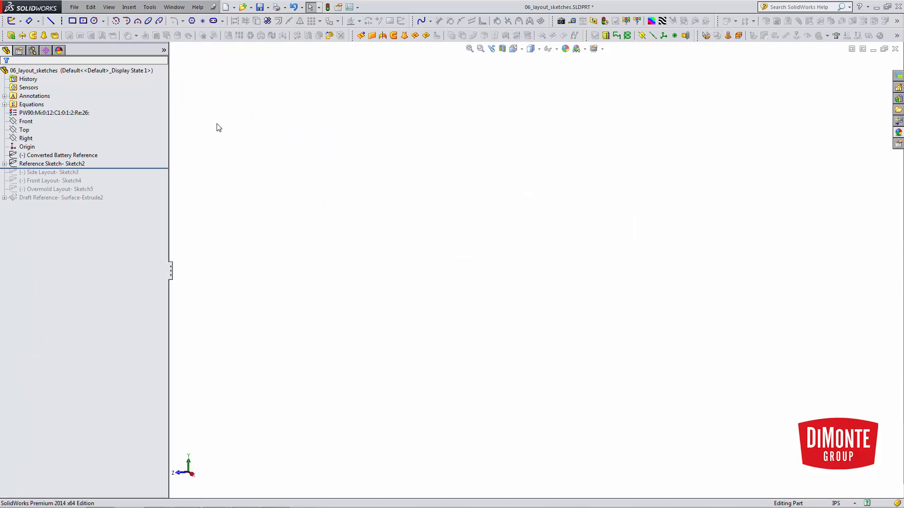
pyautogui.click(26, 138)
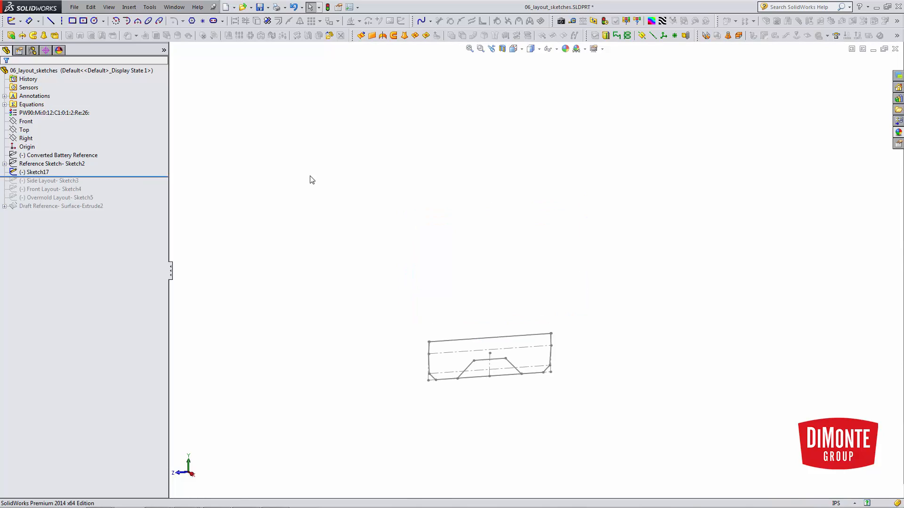
pyautogui.doubleClick(36, 172)
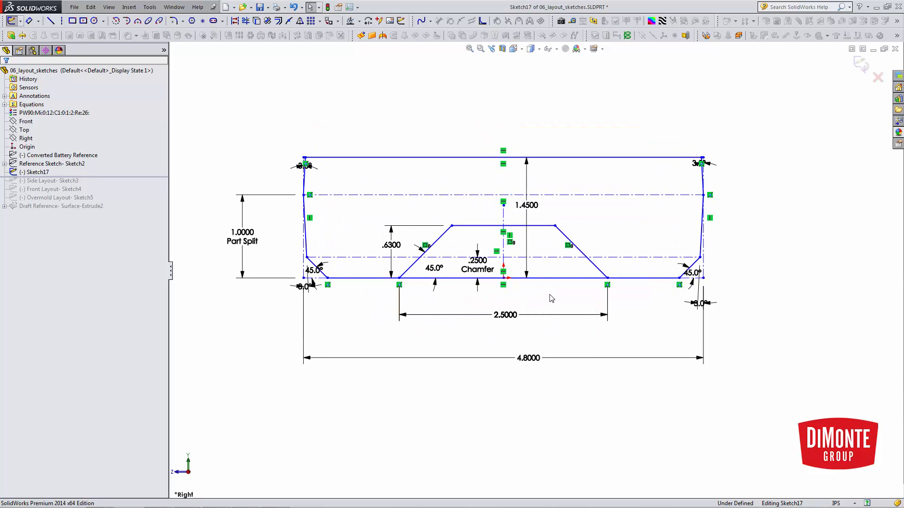
pyautogui.moveTo(517, 296)
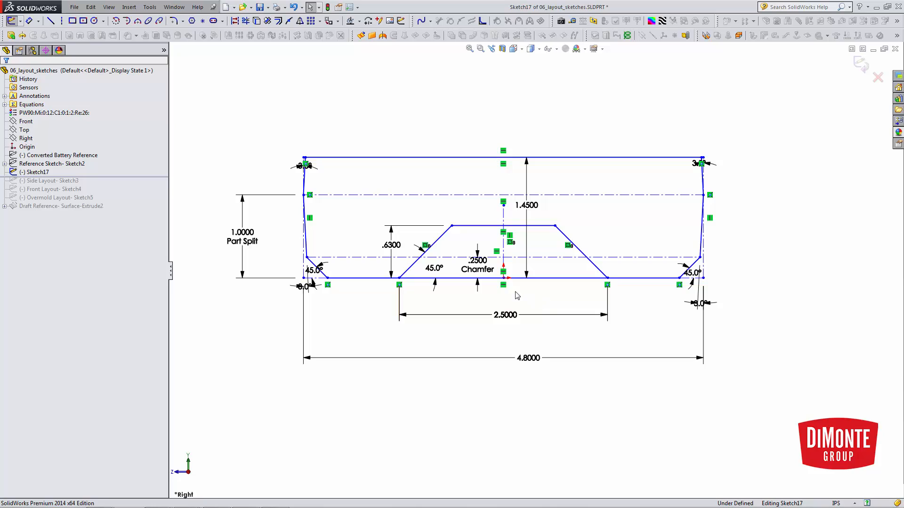
pyautogui.moveTo(524, 296)
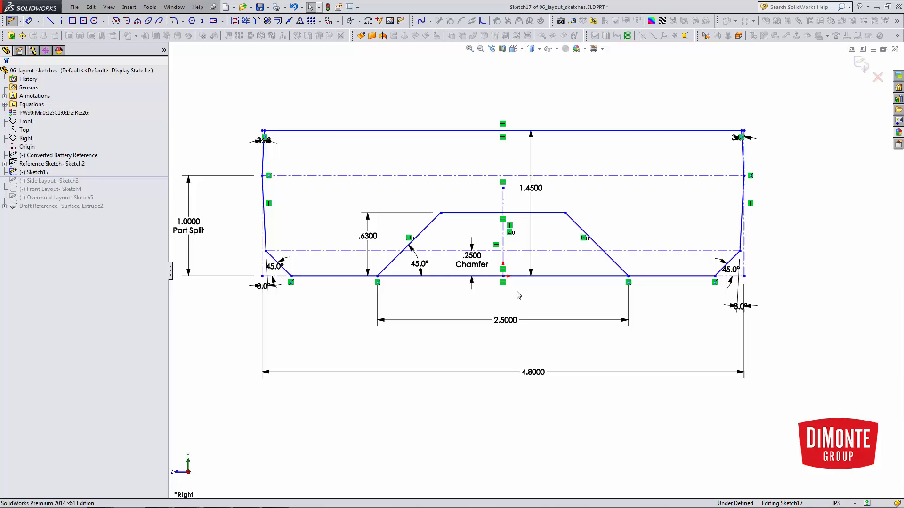
pyautogui.moveTo(520, 291)
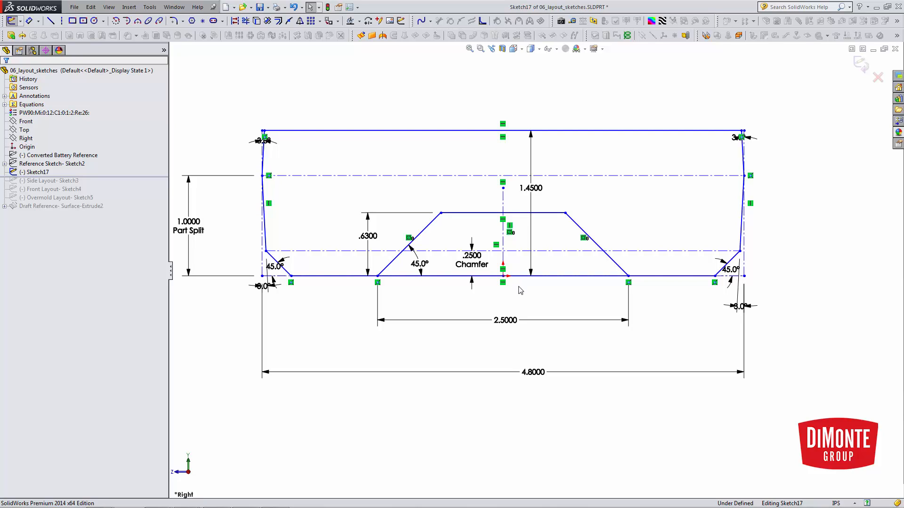
pyautogui.moveTo(552, 295)
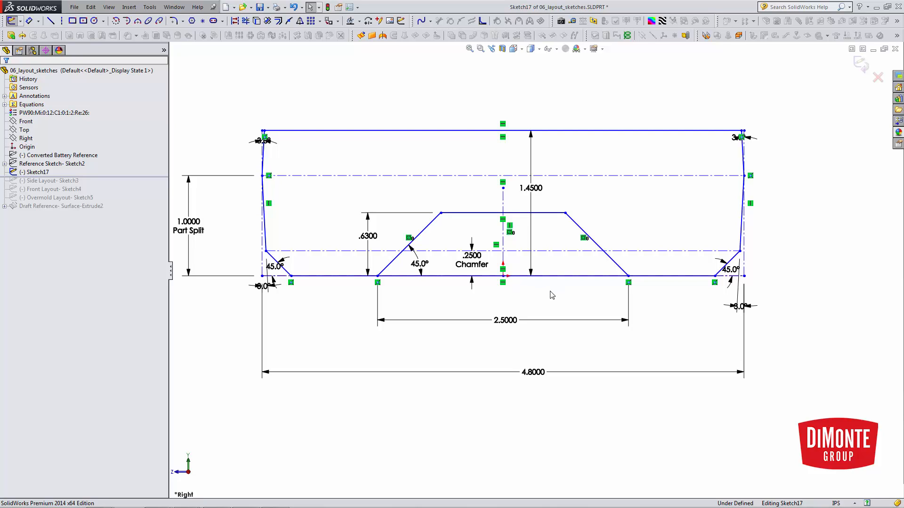
pyautogui.moveTo(549, 270)
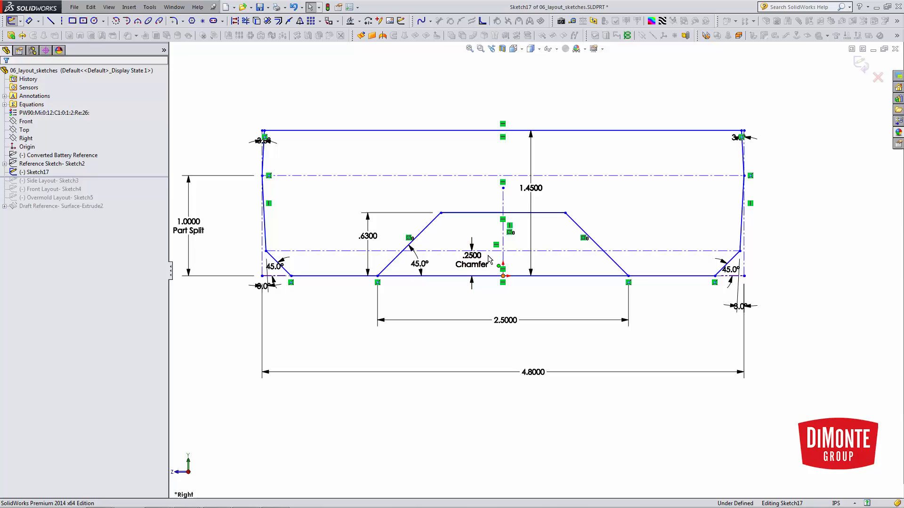
# Step: Add a Midpoint relation between the centre point and bottom line so Sketch17 is fully defined
pyautogui.click(503, 275)
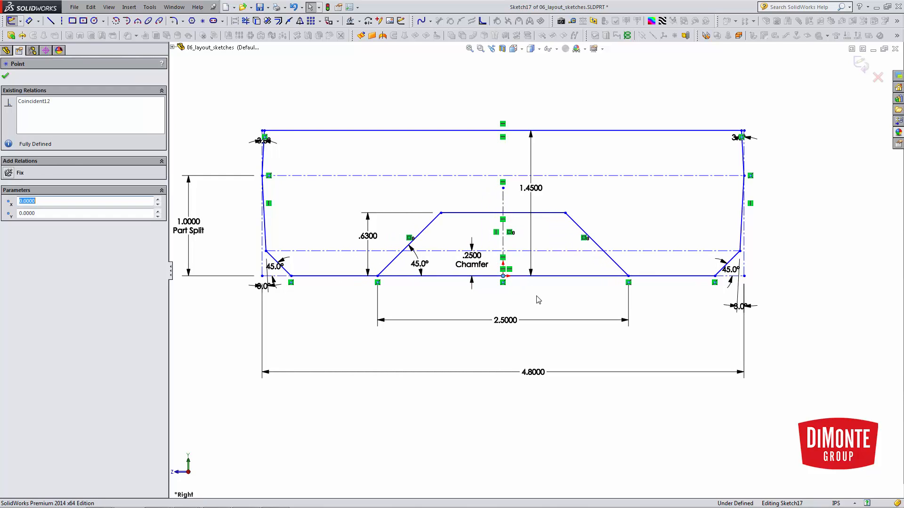
pyautogui.click(450, 276)
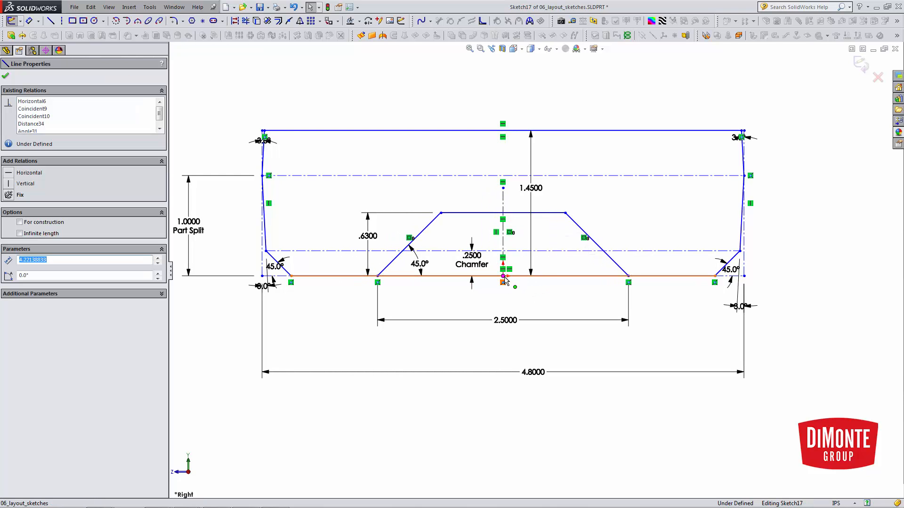
pyautogui.click(503, 281)
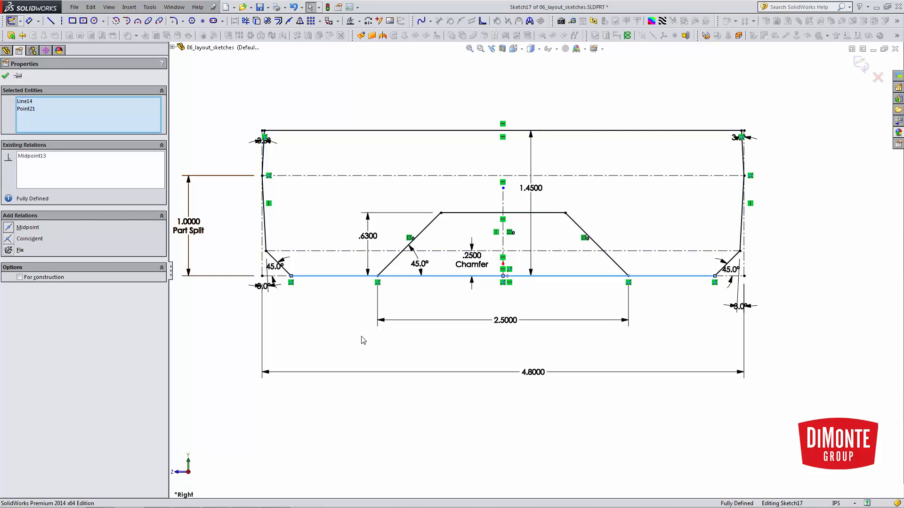
pyautogui.click(6, 75)
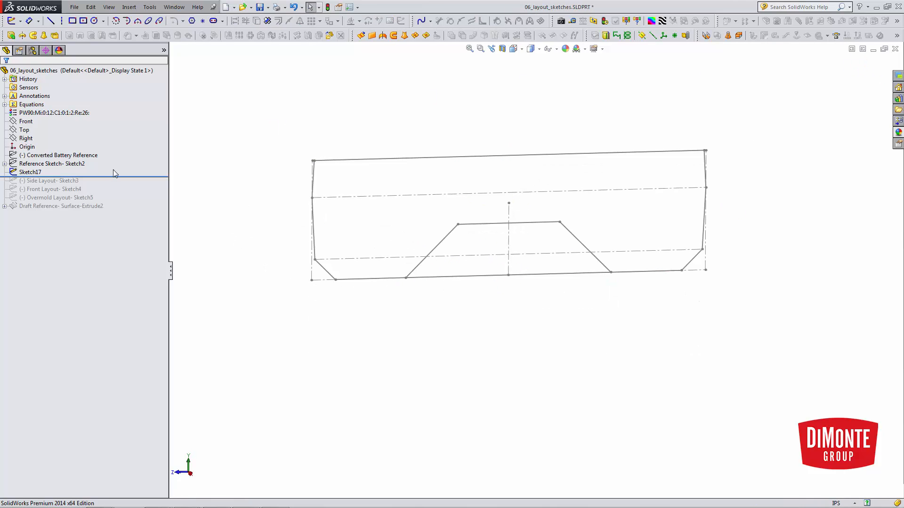
# Step: Insert the designer's drill sketch picture into Reference Sketch2 via Sketch Picture
pyautogui.doubleClick(50, 163)
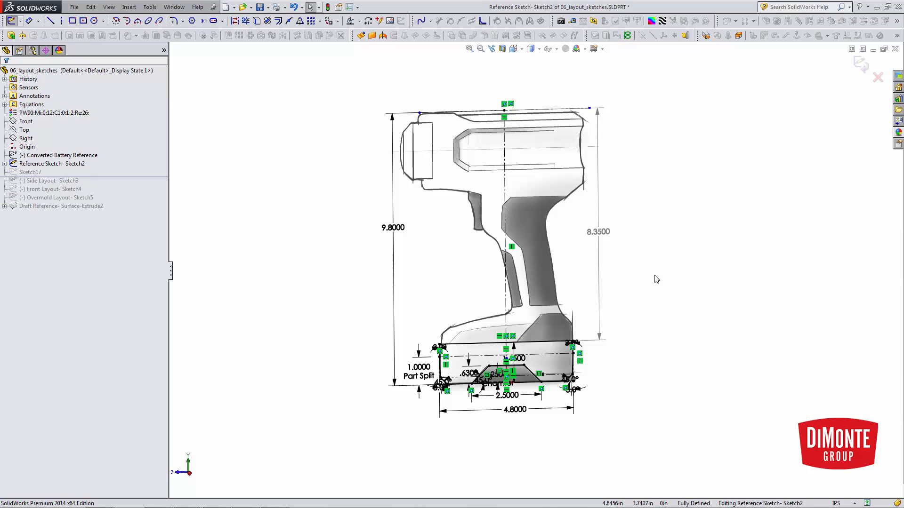
pyautogui.moveTo(581, 243)
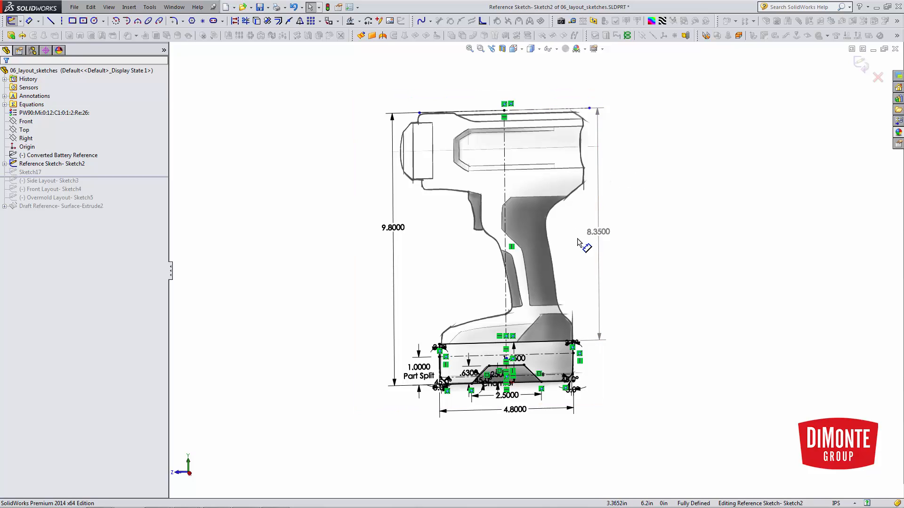
pyautogui.click(150, 7)
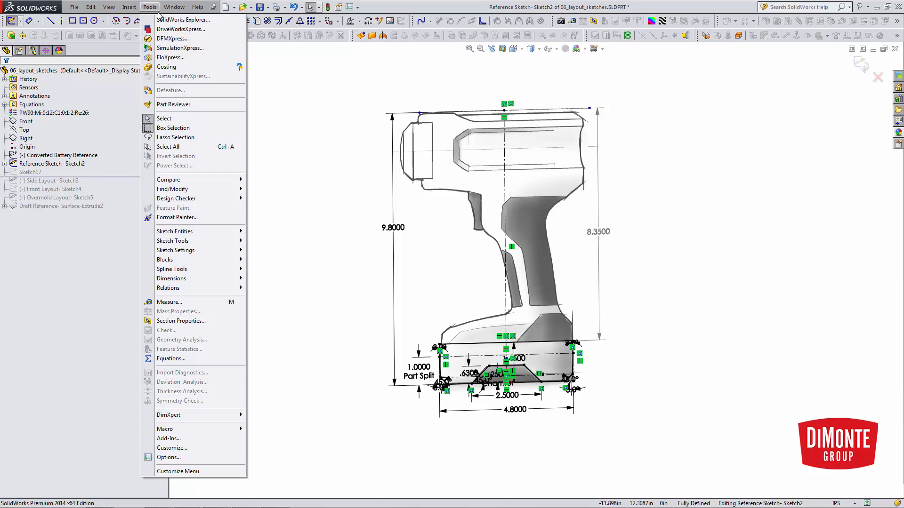
pyautogui.moveTo(184, 19)
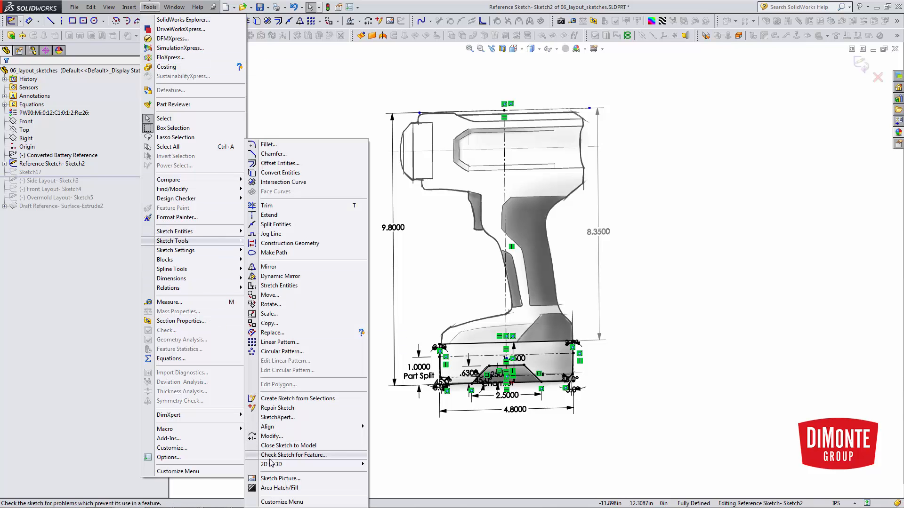
pyautogui.click(281, 478)
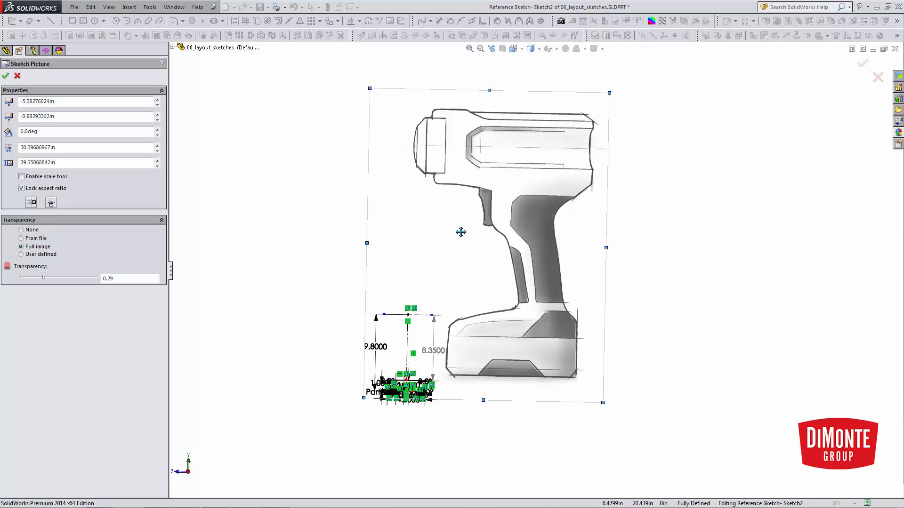
pyautogui.moveTo(389, 232)
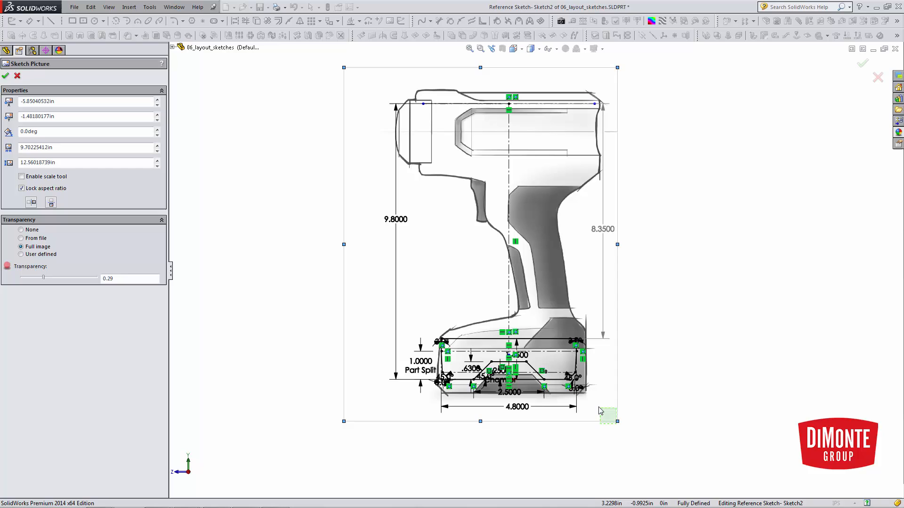
pyautogui.moveTo(616, 66)
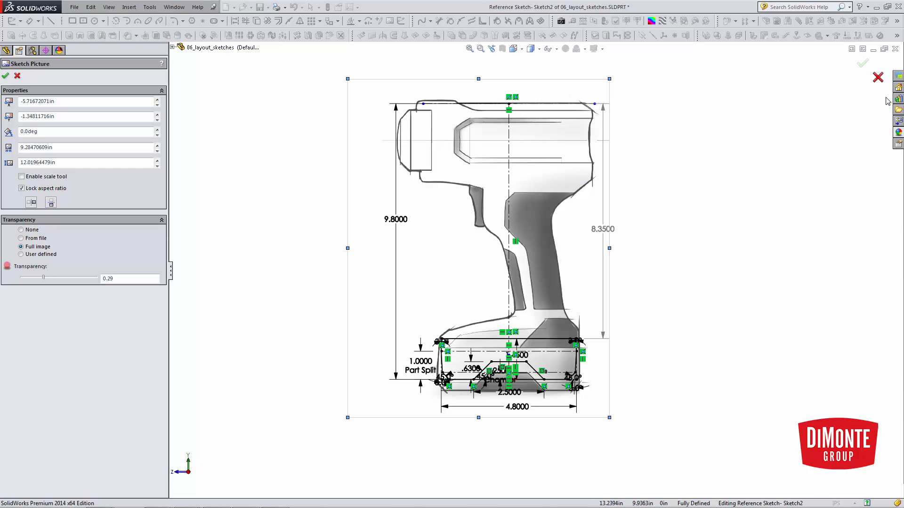
# Step: Accept the picture sized to the 9.8000 and 4.8000 dimensions and finish Reference Sketch2
pyautogui.click(5, 76)
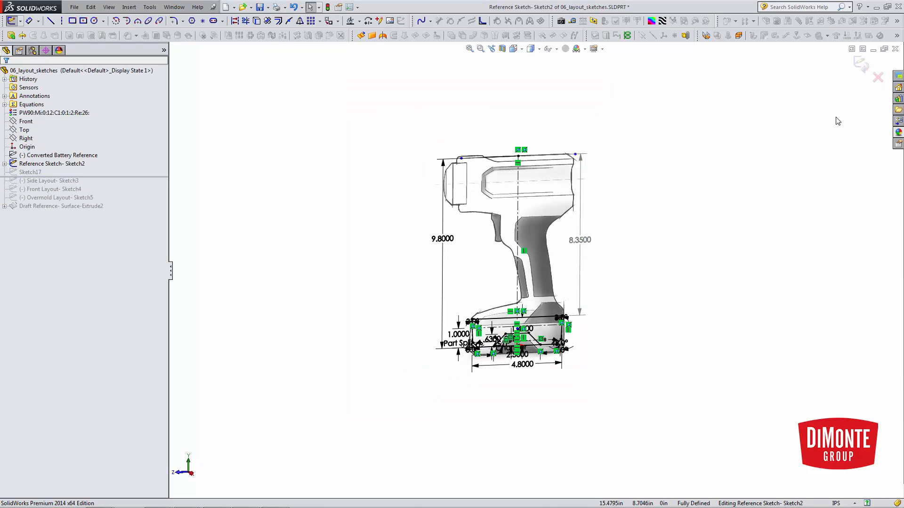
pyautogui.click(30, 171)
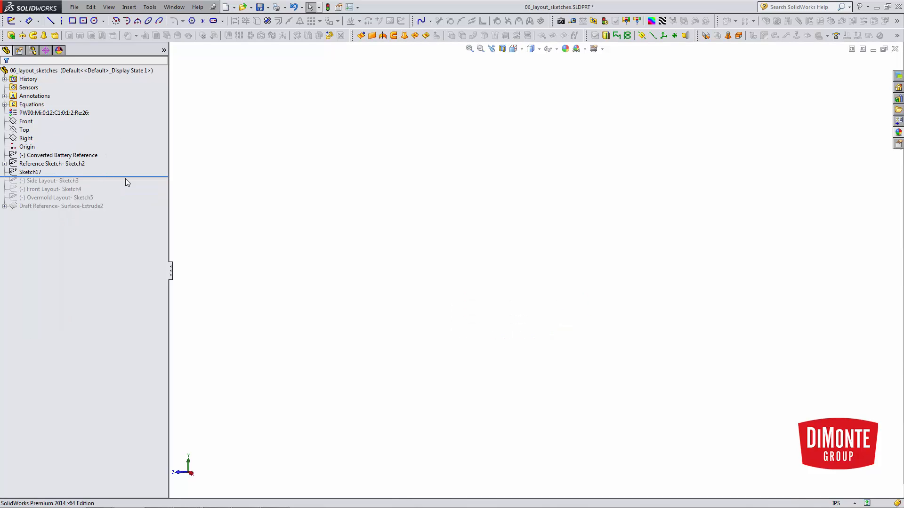
# Step: Roll forward to Side Layout-Sketch3, edit it, and hide its sketch relation markers
pyautogui.click(51, 164)
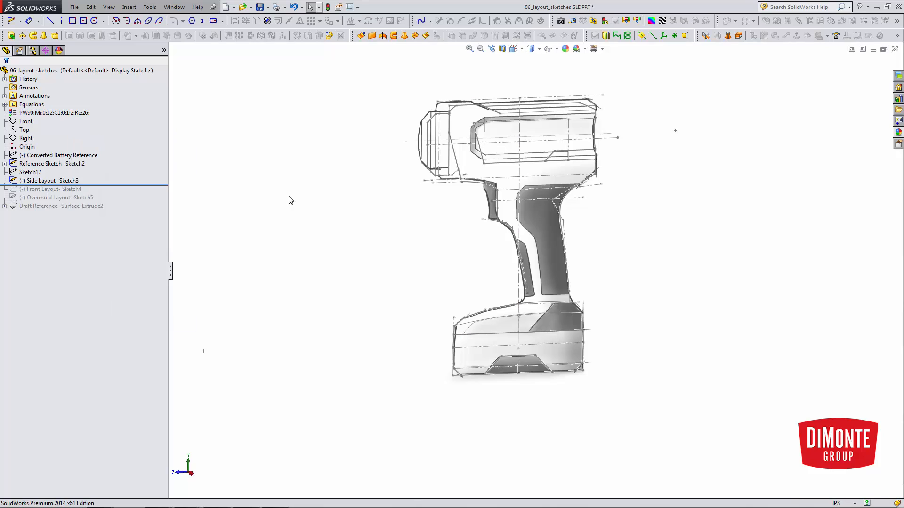
pyautogui.doubleClick(51, 181)
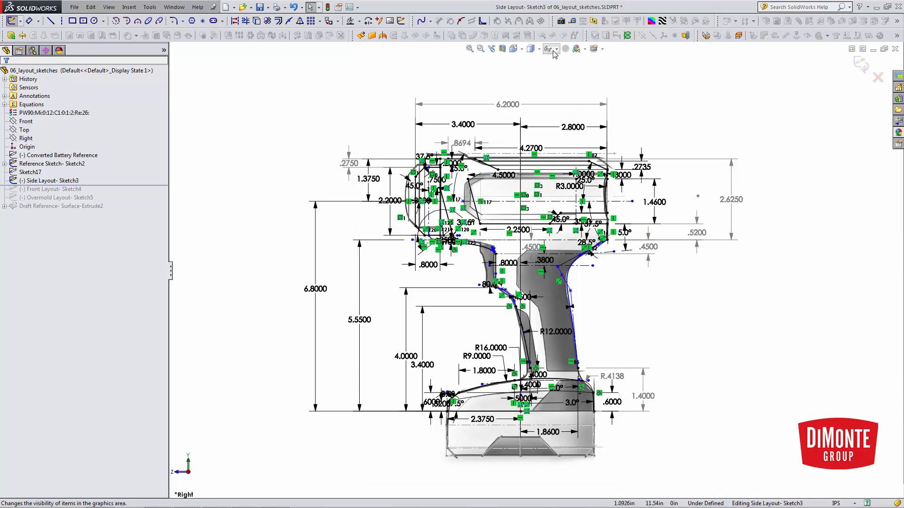
pyautogui.click(556, 48)
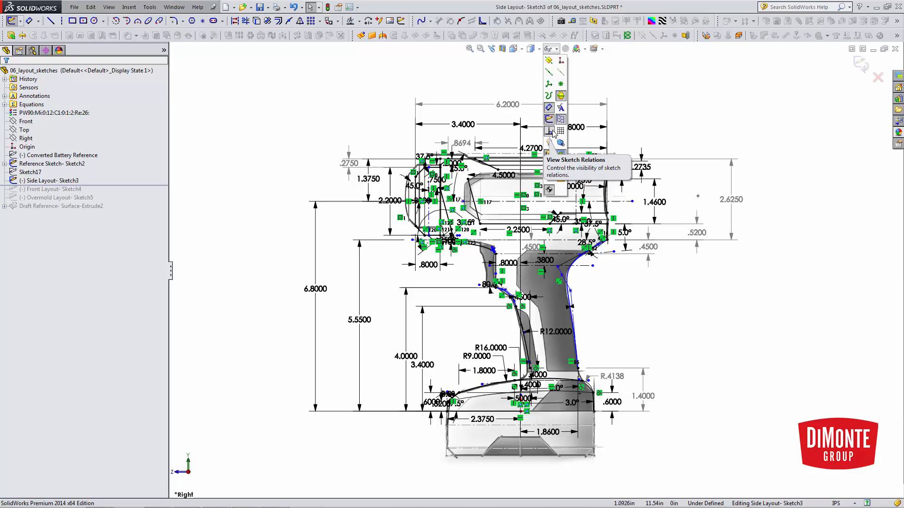
pyautogui.click(549, 119)
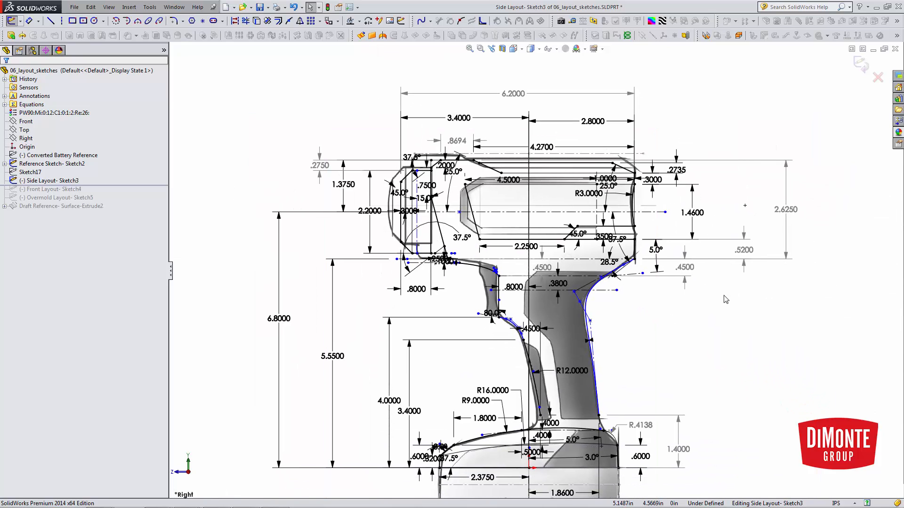
pyautogui.moveTo(736, 309)
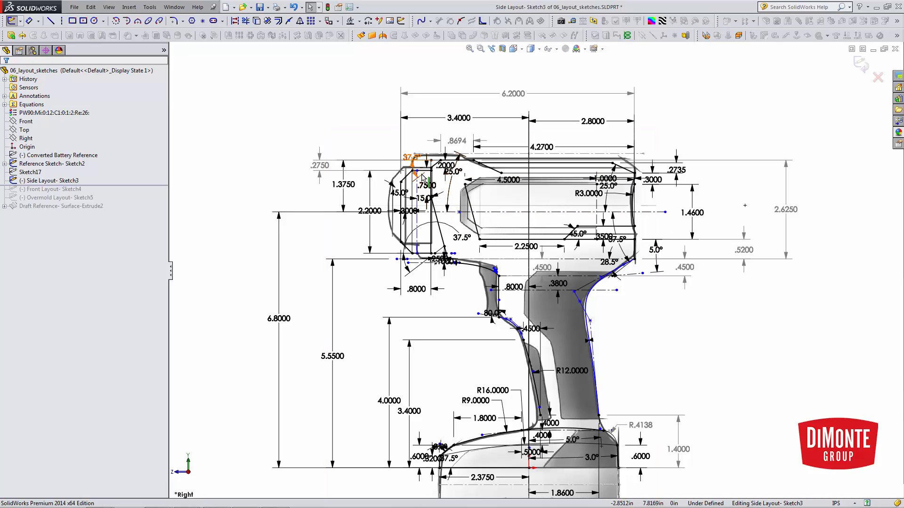
pyautogui.moveTo(486, 199)
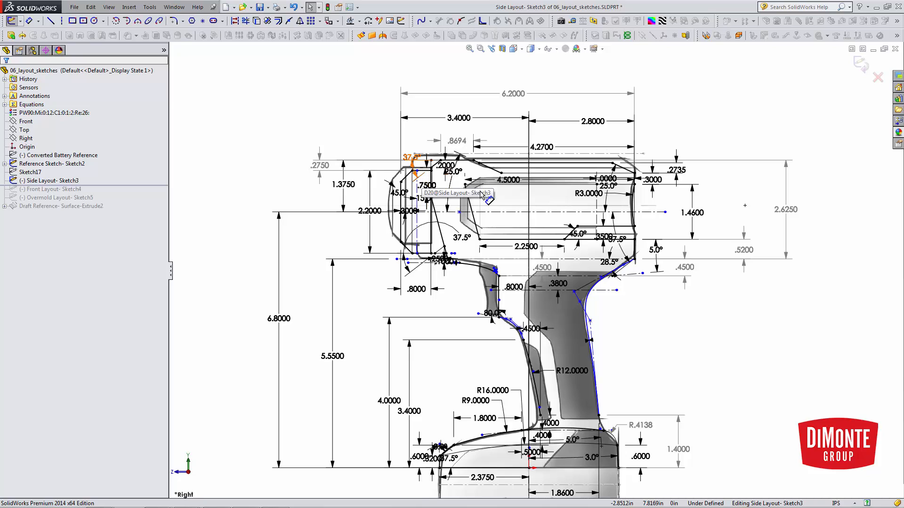
pyautogui.moveTo(670, 375)
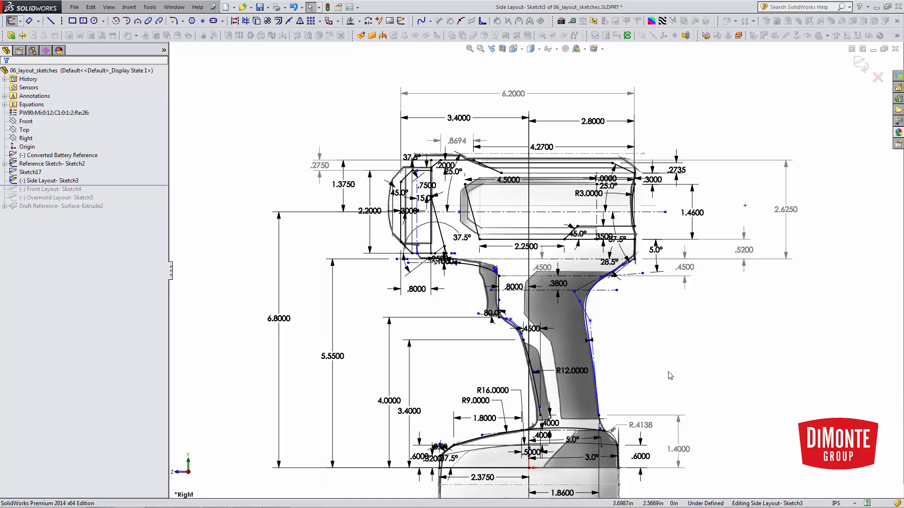
pyautogui.scroll(-3)
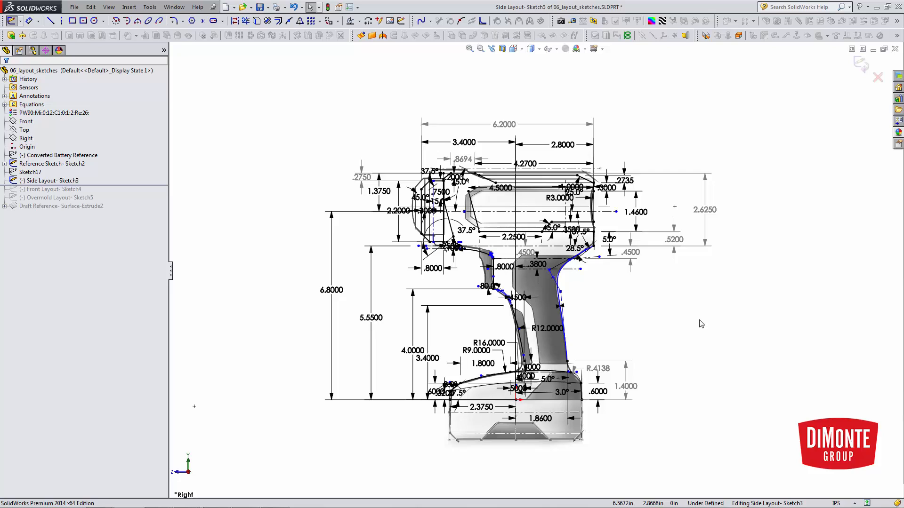
pyautogui.moveTo(701, 323)
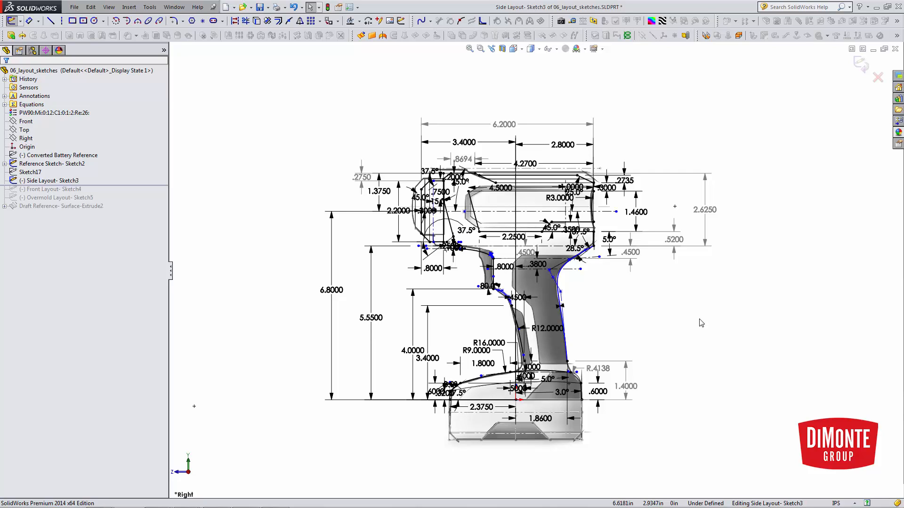
pyautogui.moveTo(769, 107)
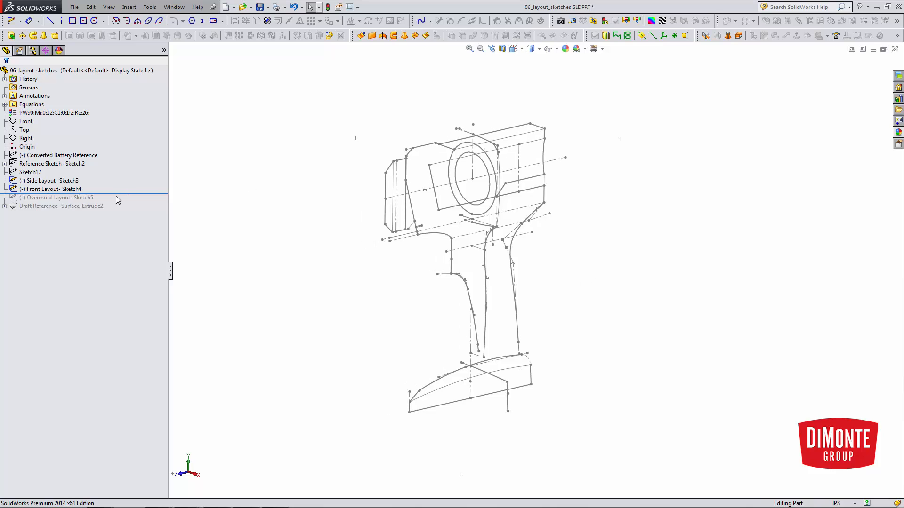
# Step: Roll the model forward past Front Layout-Sketch4 and Overmold Layout-Sketch5
pyautogui.click(58, 197)
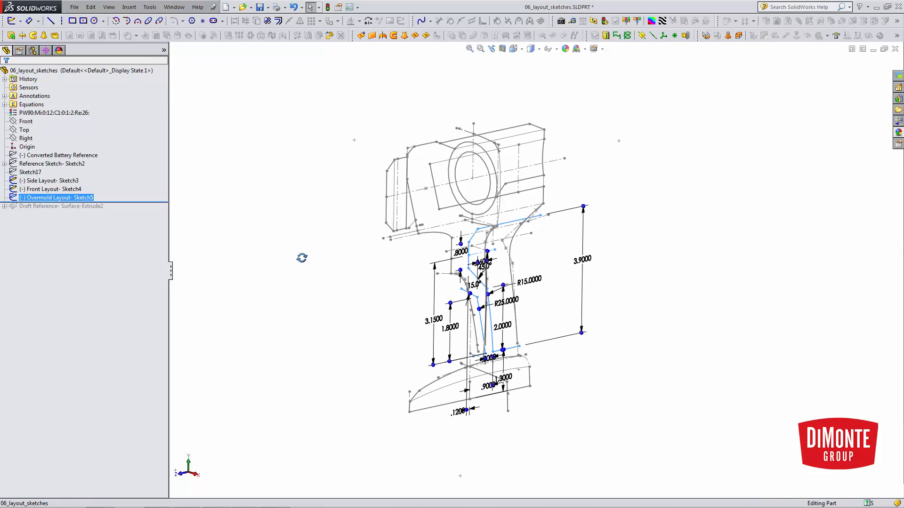